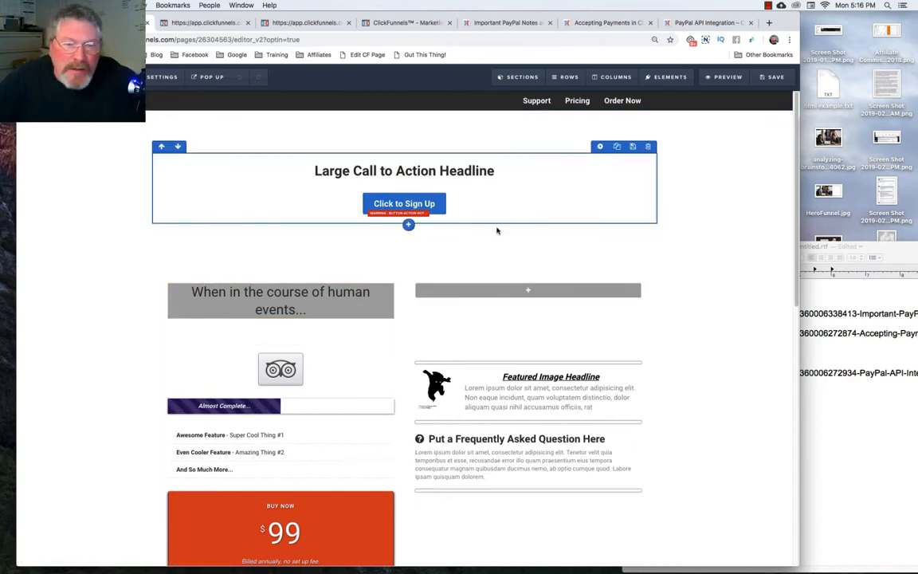
mouse_move(402, 156)
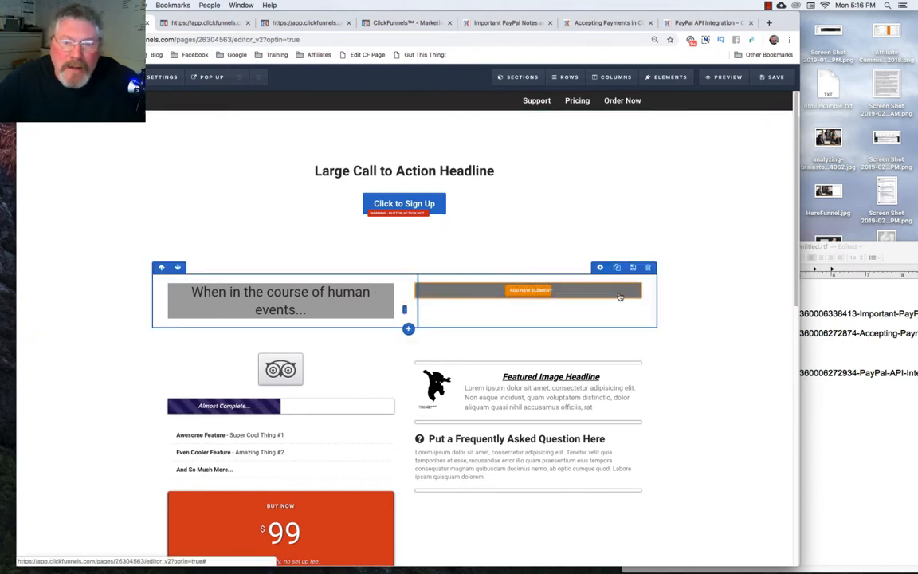
Step: Leave the page editor and return to the XYZ ABC funnel's Sales Page step overview
left_click(724, 77)
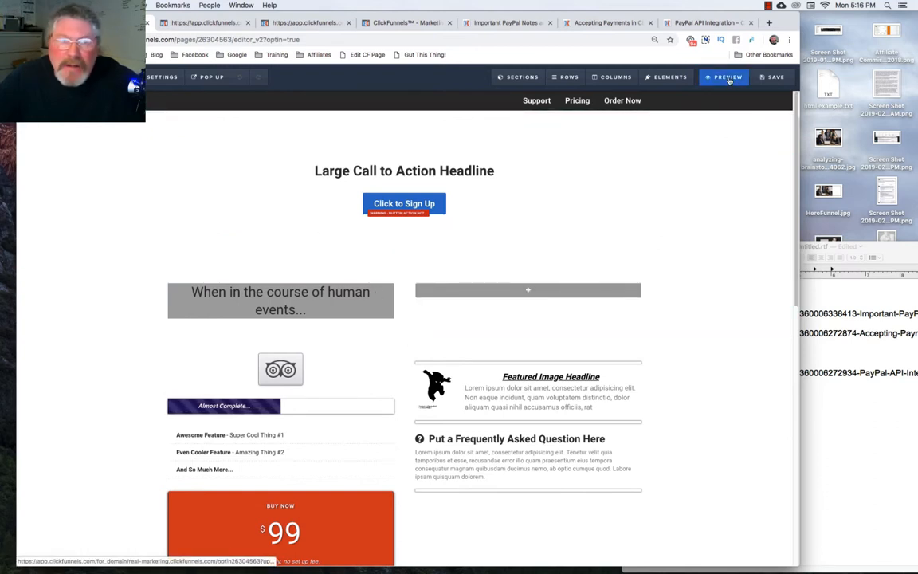
left_click(724, 76)
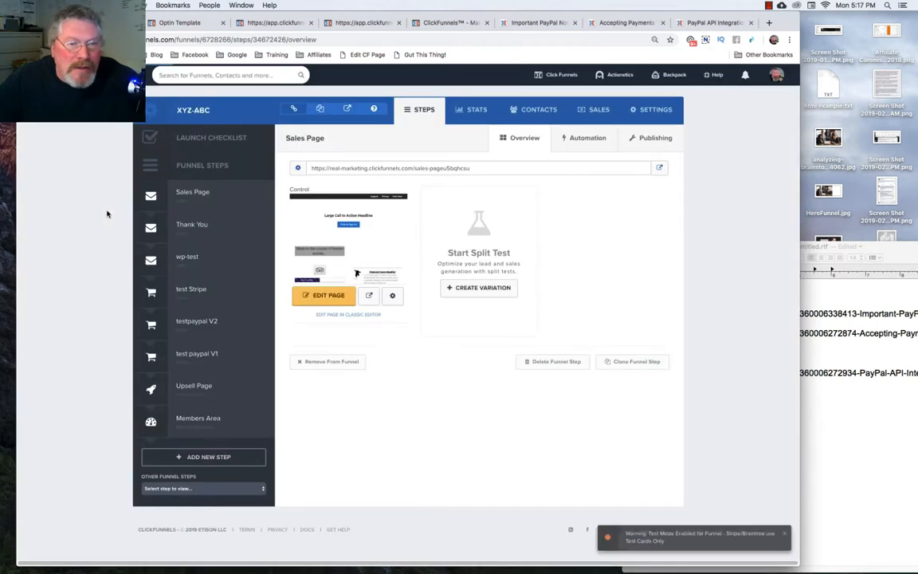
left_click(191, 191)
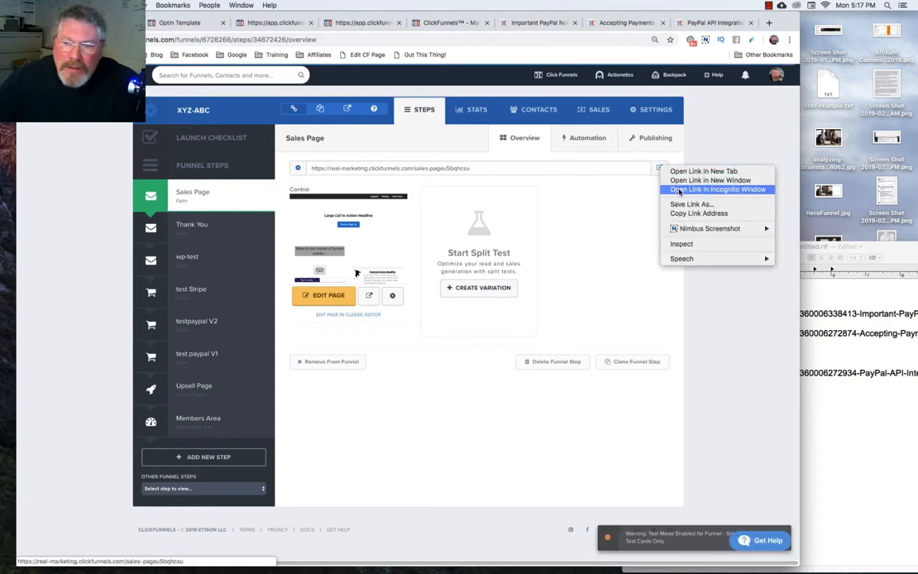
left_click(718, 188)
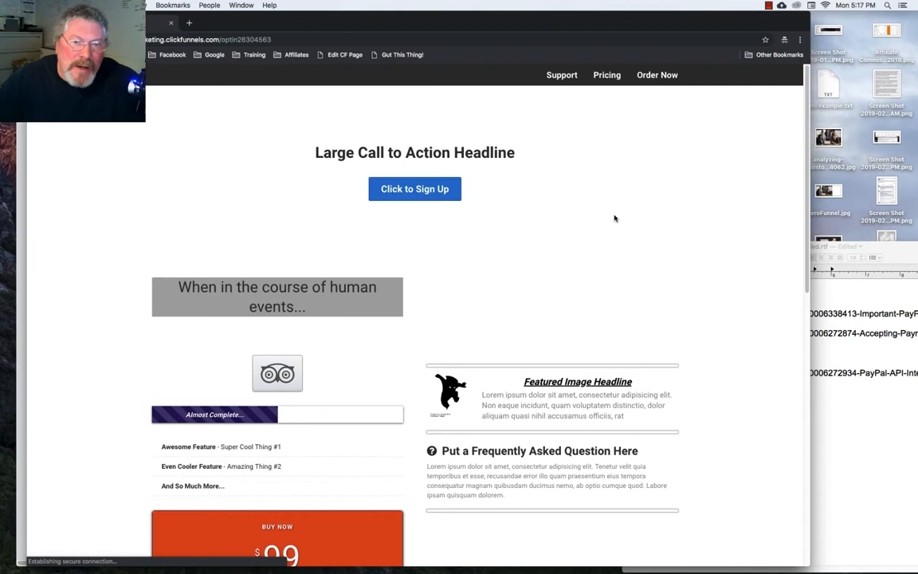
mouse_move(407, 370)
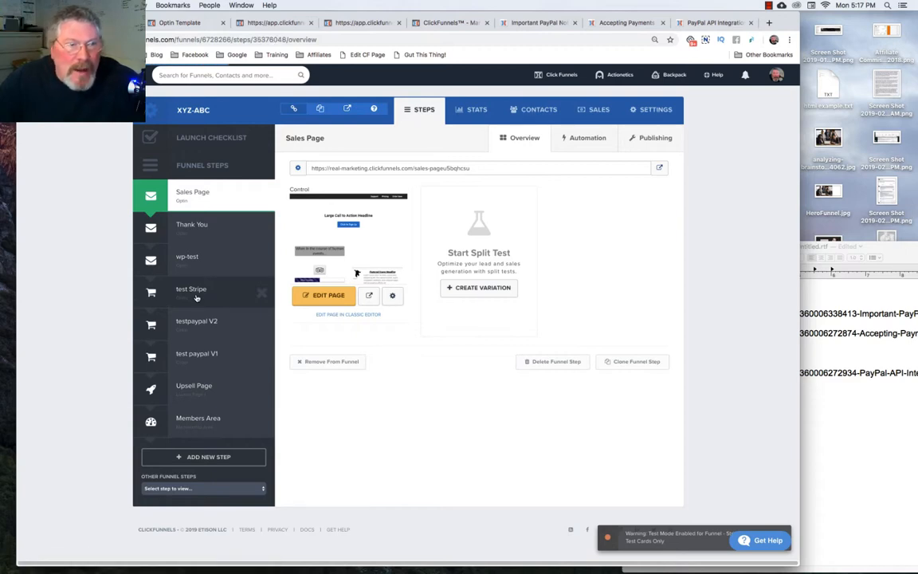
Step: Switch Stripe Test Mode on in the test Stripe funnel's settings
left_click(191, 290)
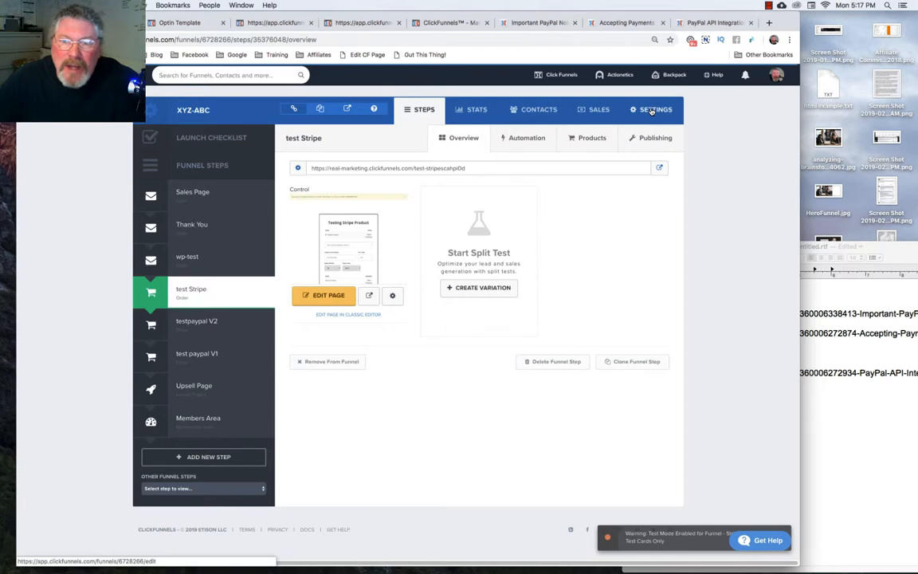
left_click(654, 108)
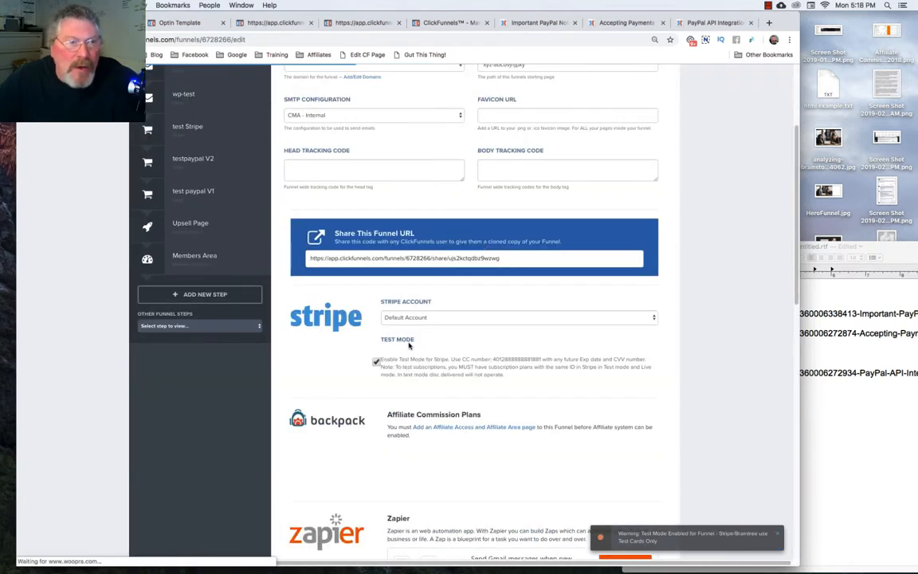
left_click(376, 362)
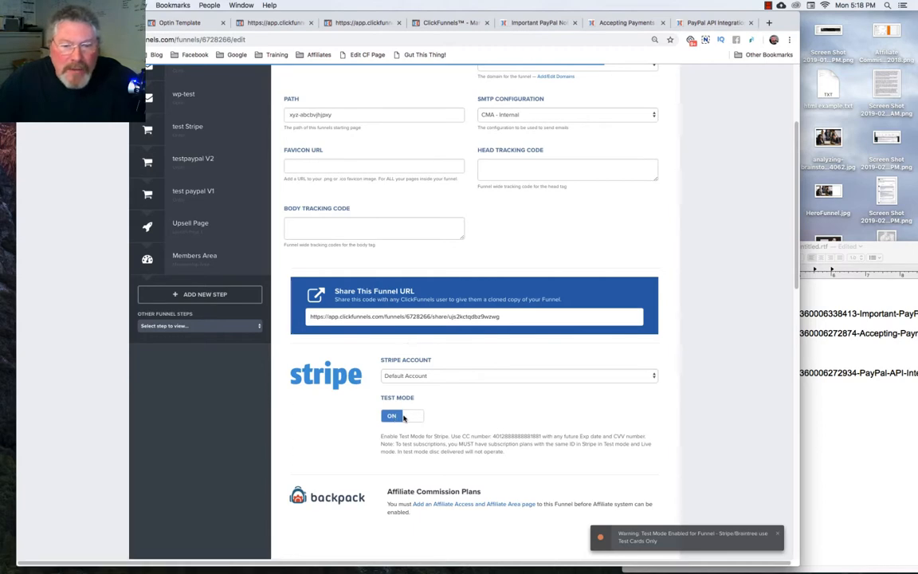
mouse_move(430, 258)
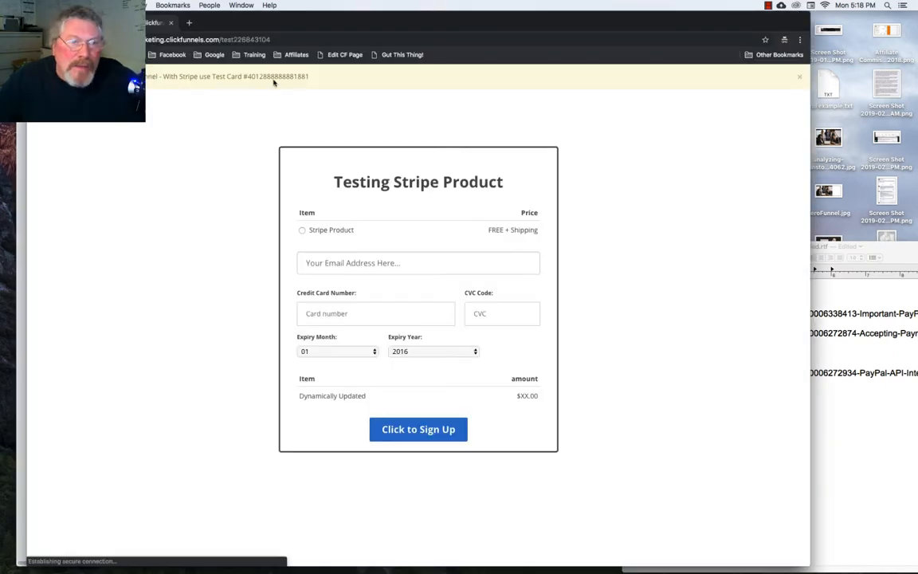
Step: Order the Stripe Product with the test card (CVC 444, later expiry year, email) and submit it
left_click(303, 230)
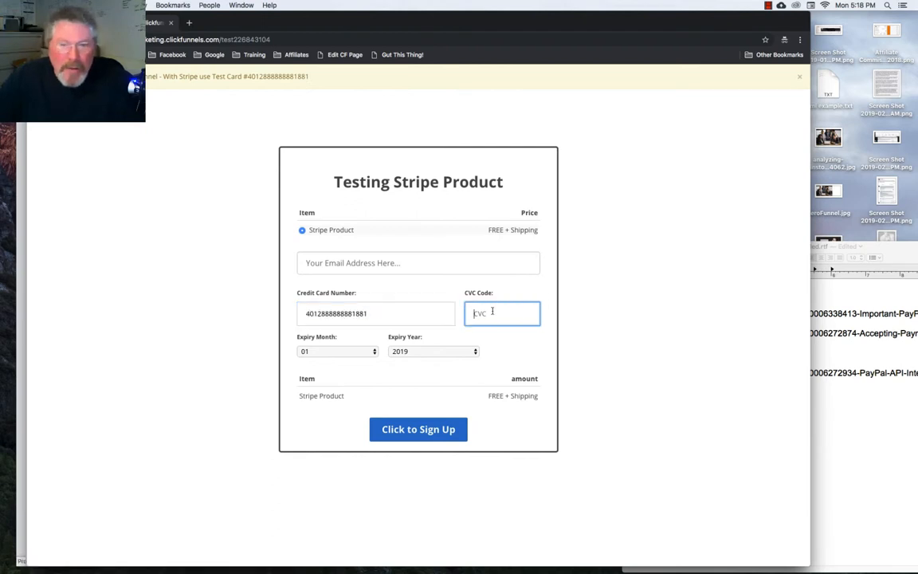
type("444")
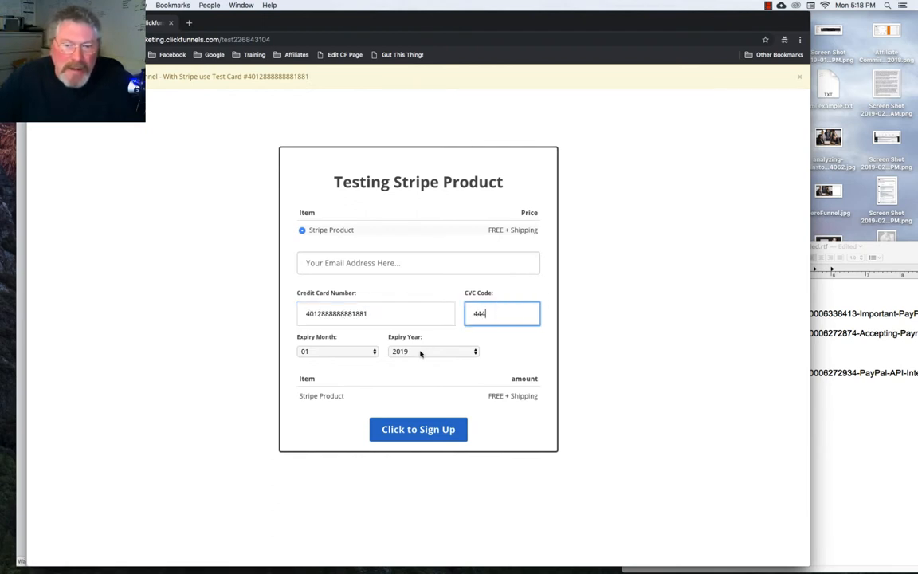
left_click(434, 351)
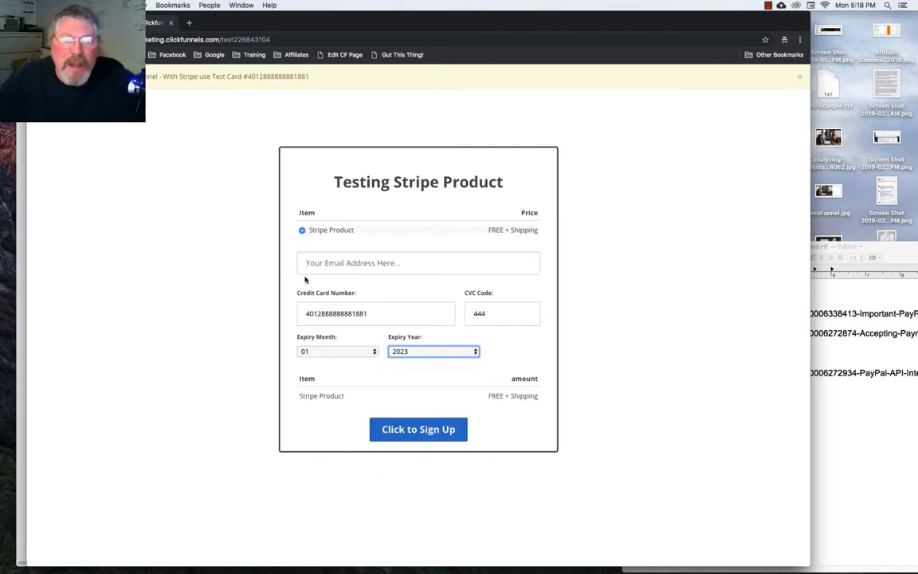
mouse_move(548, 268)
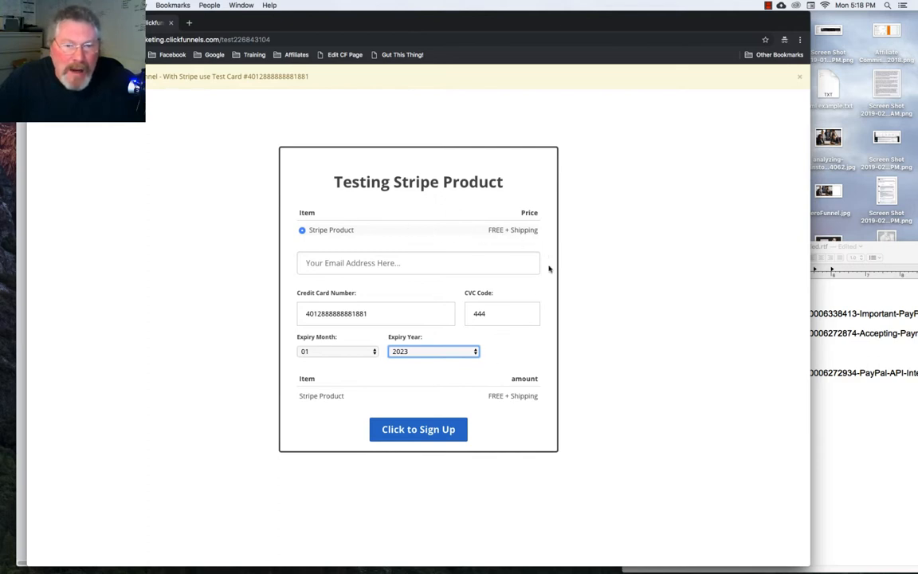
left_click(417, 262)
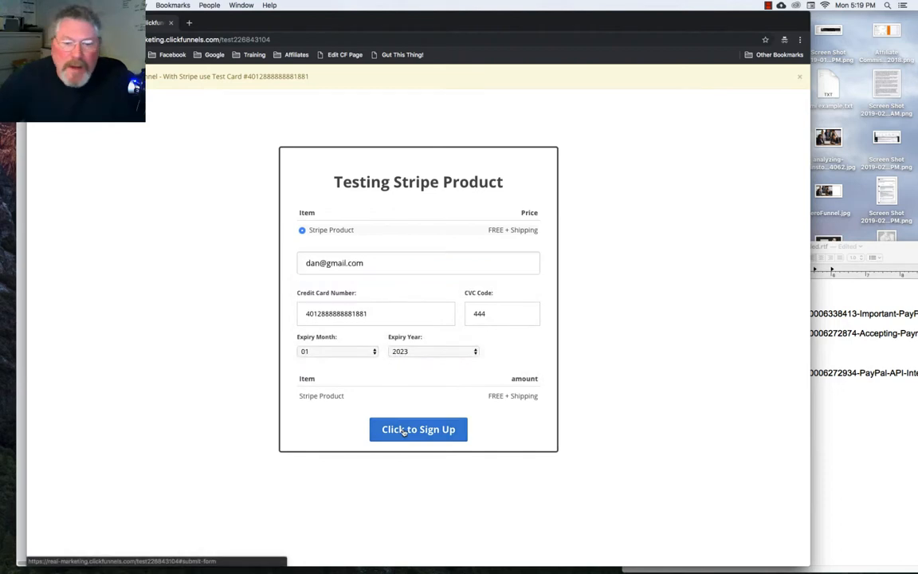
left_click(417, 429)
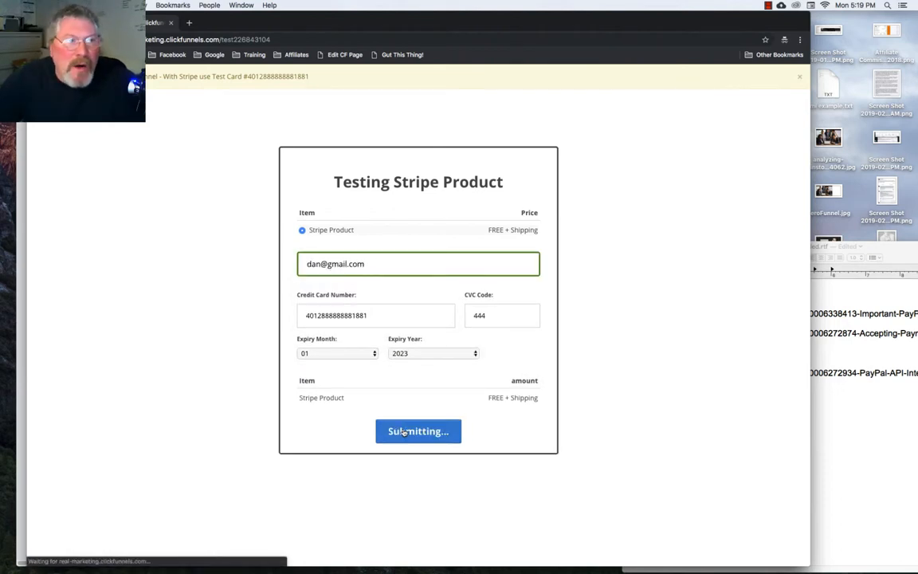
left_click(418, 430)
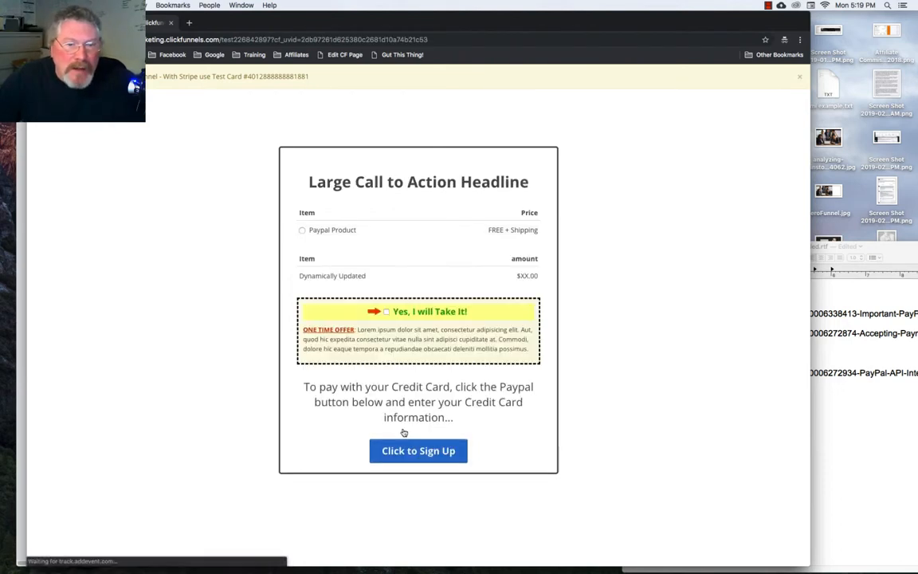
Step: Show the Members Area step with its login and secret sign-up URLs
left_click(303, 230)
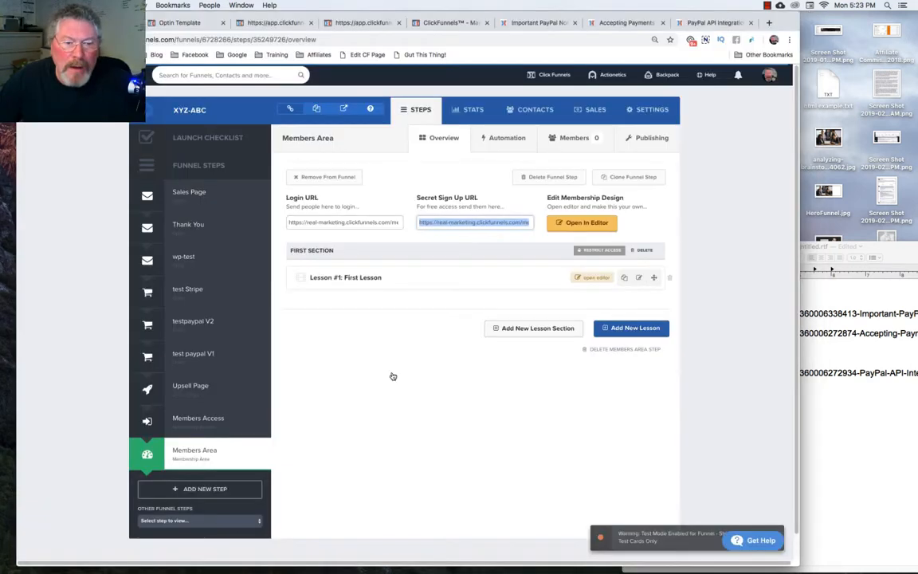
mouse_move(291, 484)
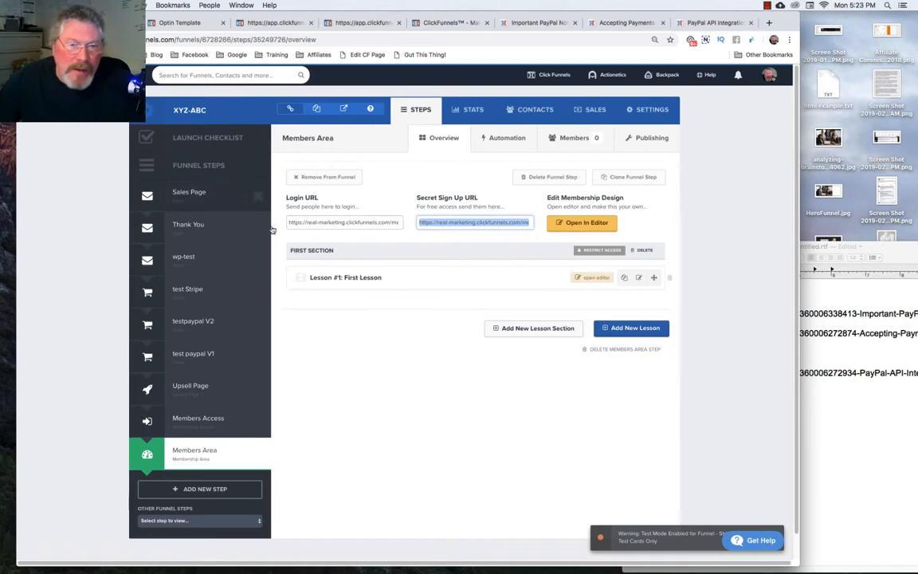
Step: Select the members area URL and start a new incognito window from Chrome's menu
left_click(344, 223)
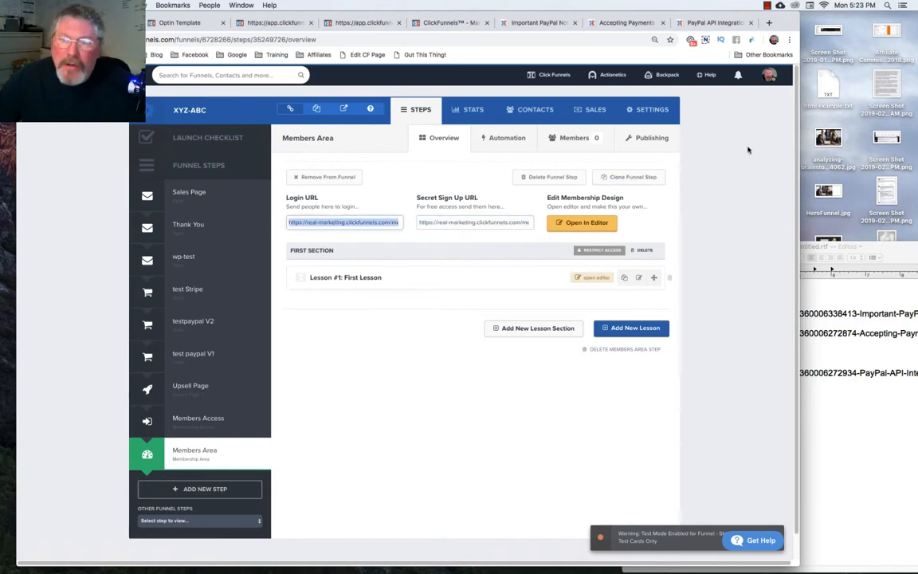
left_click(789, 40)
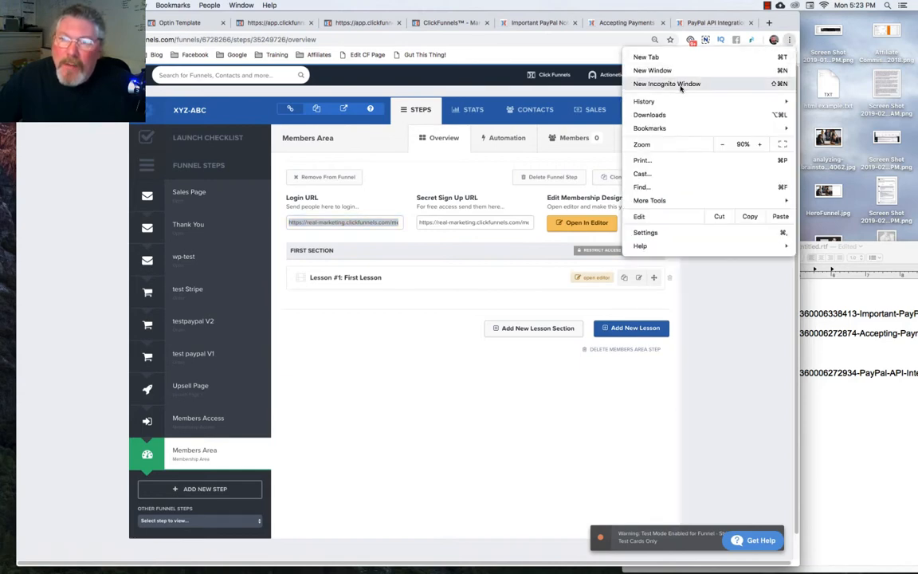
left_click(666, 83)
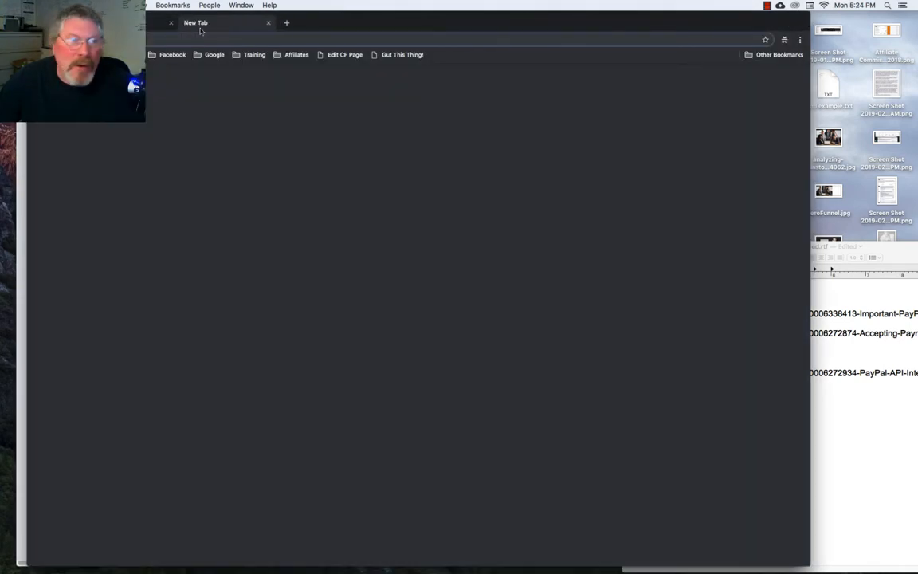
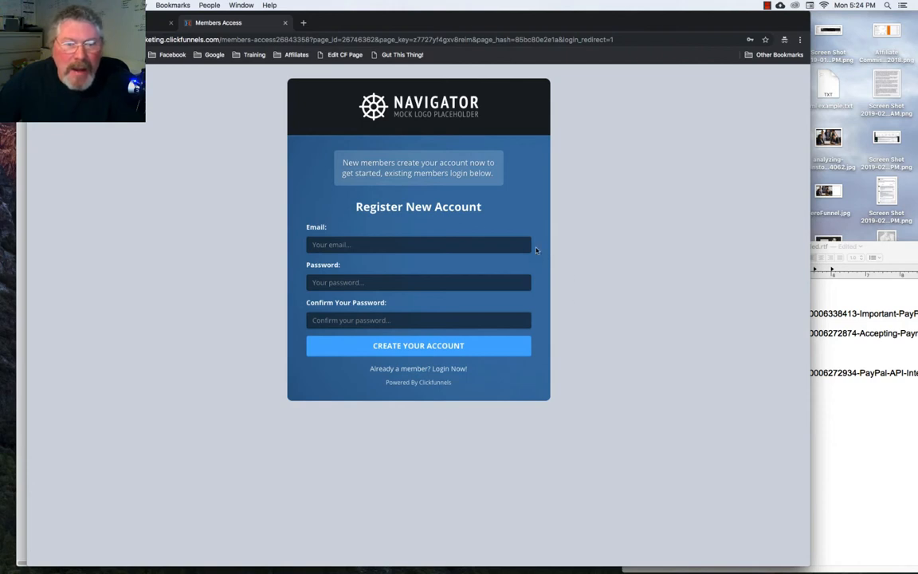
Step: Load the members-area secret sign-up URL in the incognito window to reach the Register New Account page
mouse_move(295, 220)
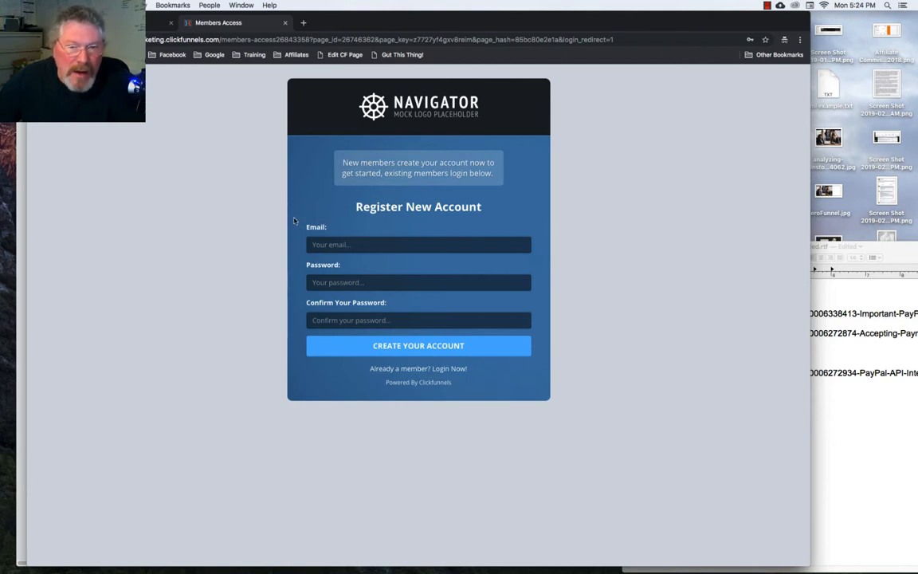
mouse_move(243, 357)
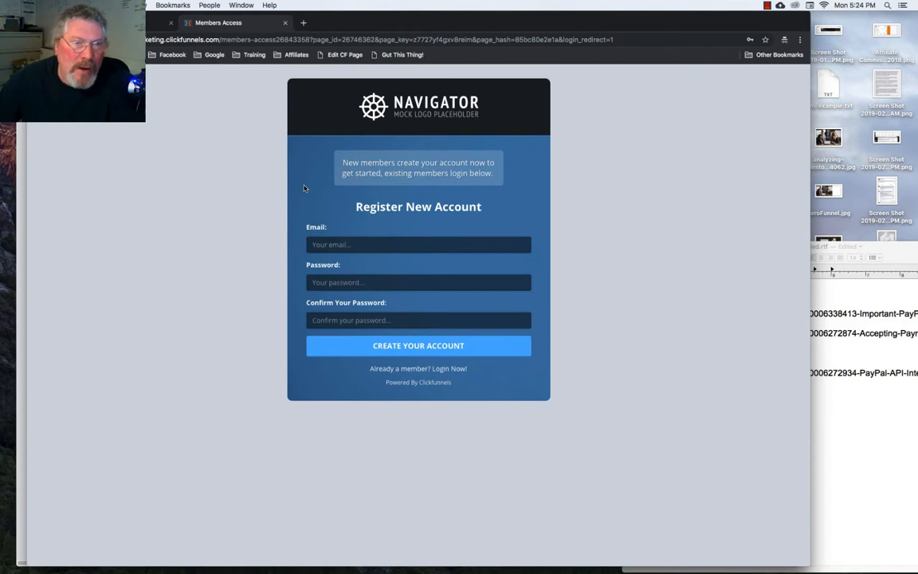
mouse_move(210, 242)
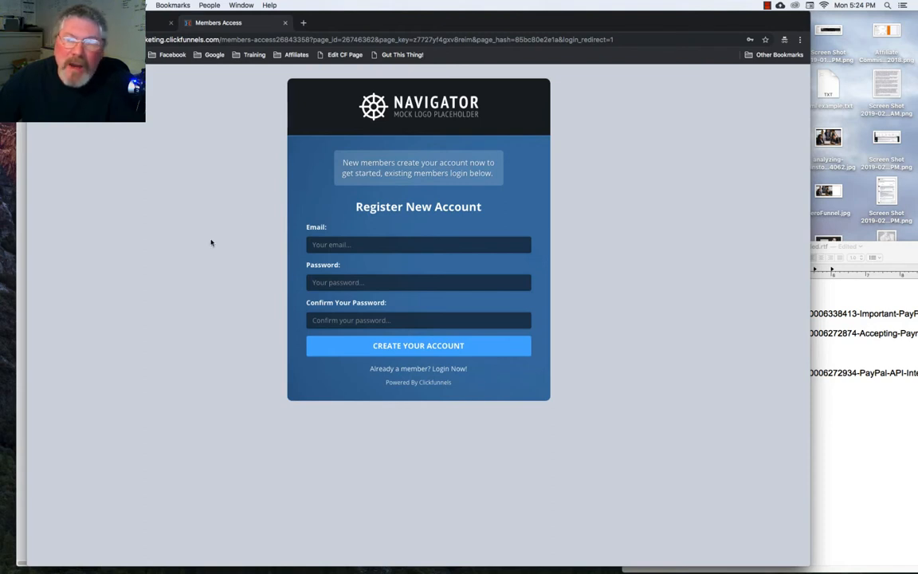